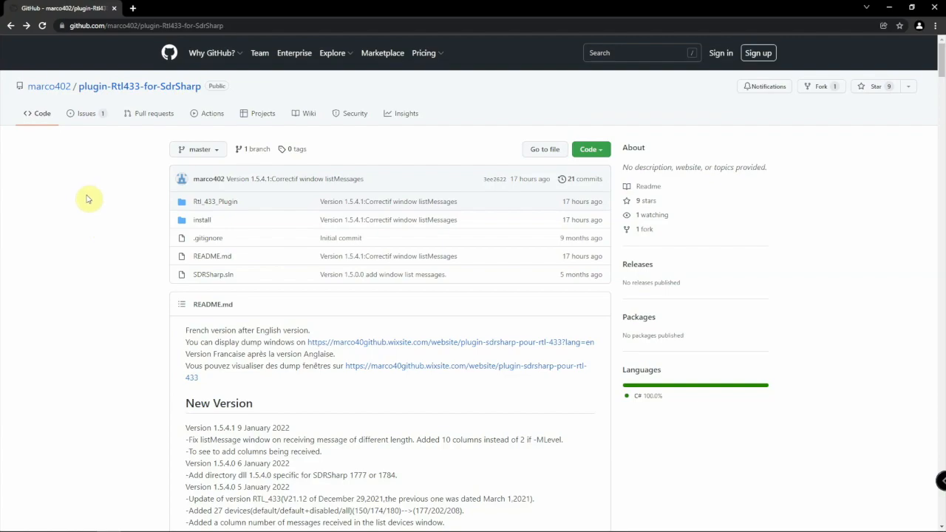
mouse_move(130, 100)
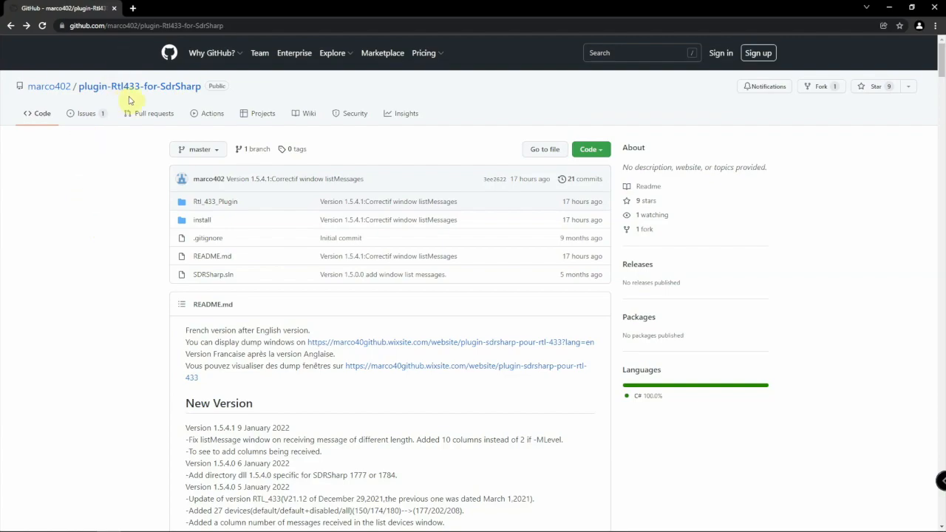
mouse_move(126, 92)
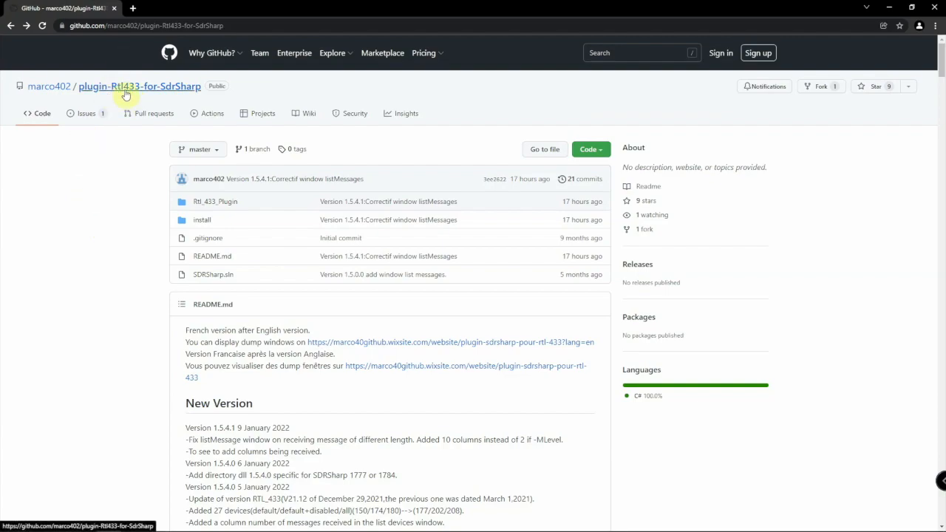
mouse_move(133, 97)
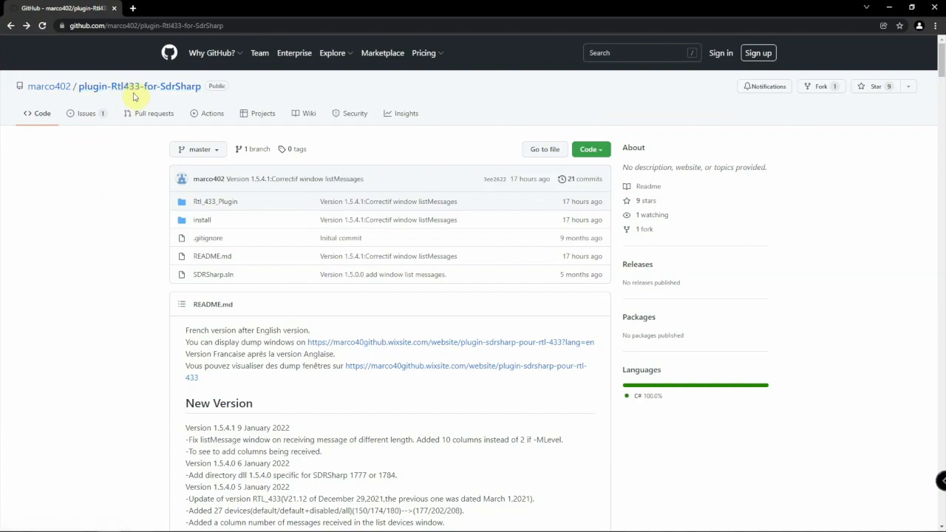
mouse_move(435, 343)
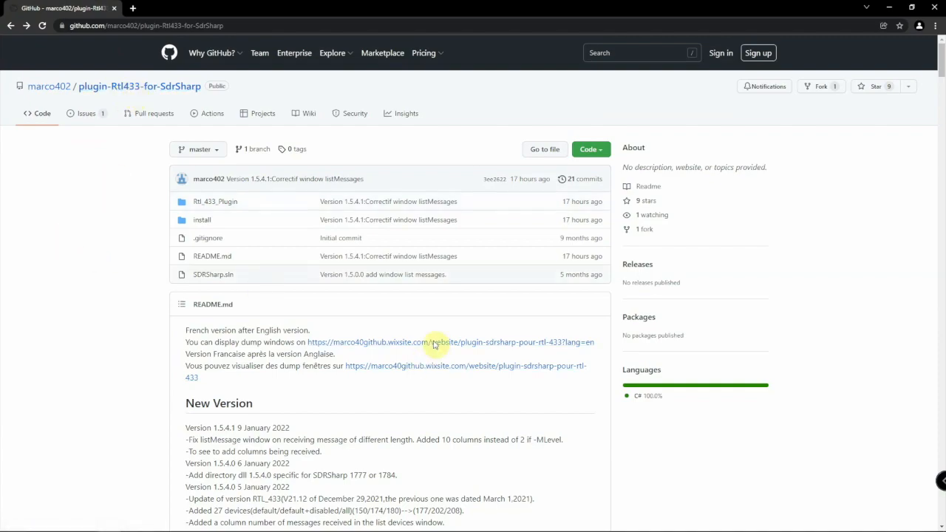
mouse_move(234, 381)
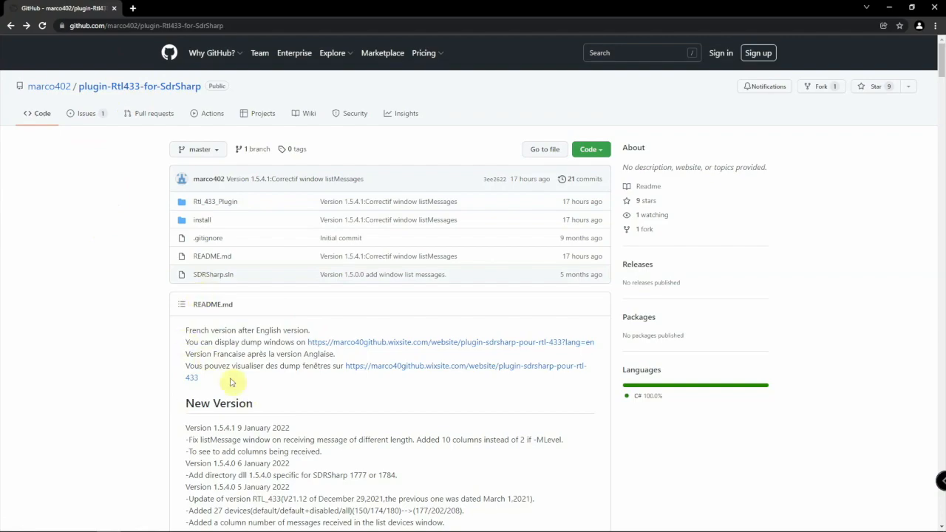
mouse_move(113, 339)
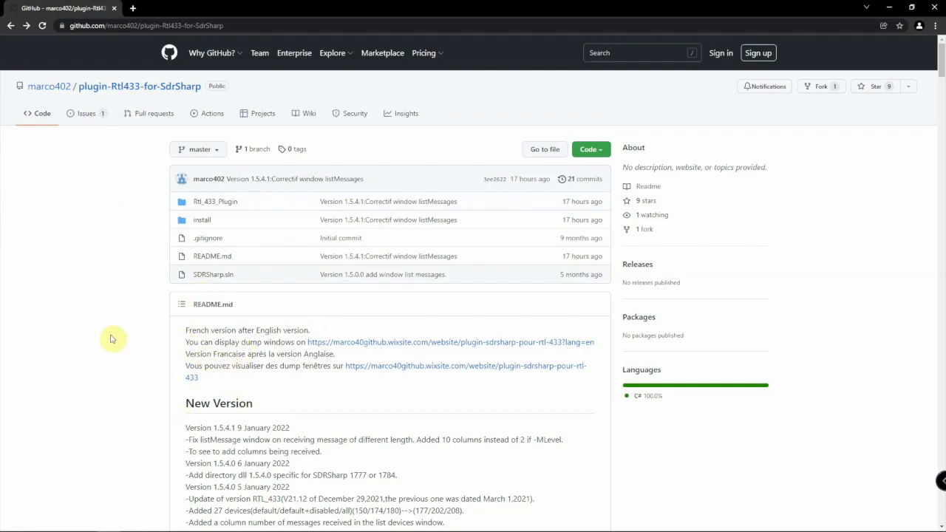
Review the changelog notes for the latest plugin version 1.5.4.0 in the repository README.
scroll("down", 3)
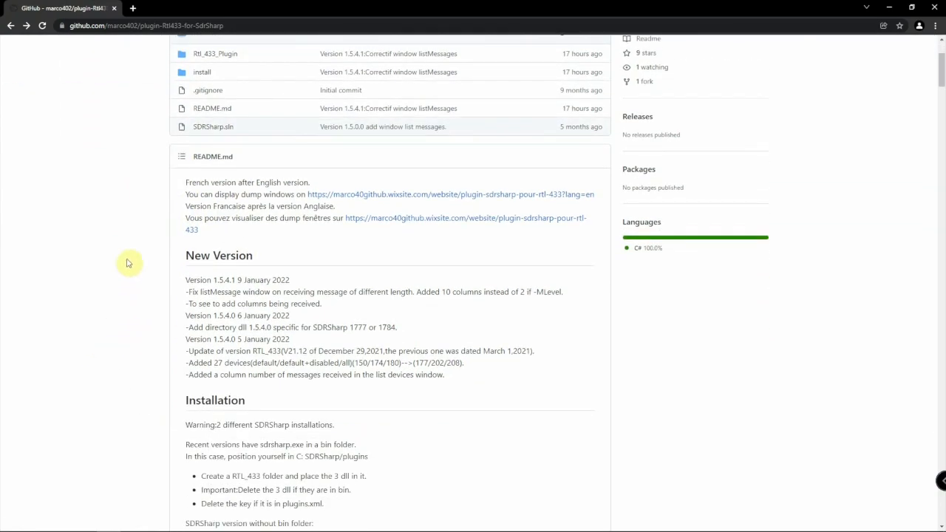
double_click(200, 280)
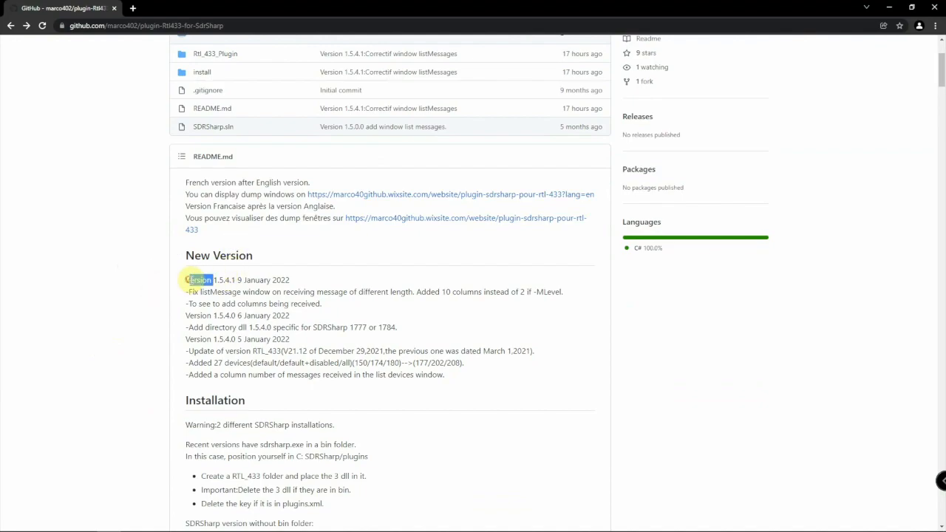
left_click_drag(186, 280, 353, 327)
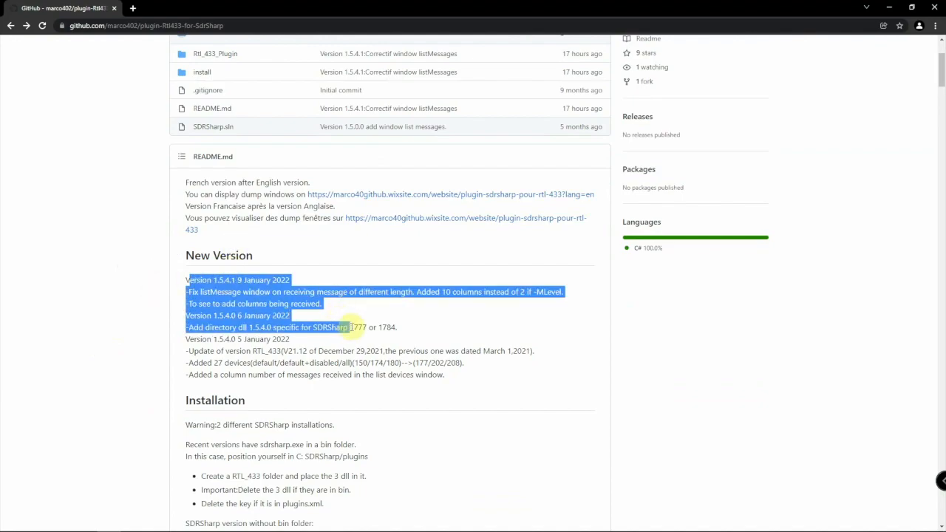
left_click_drag(355, 327, 364, 343)
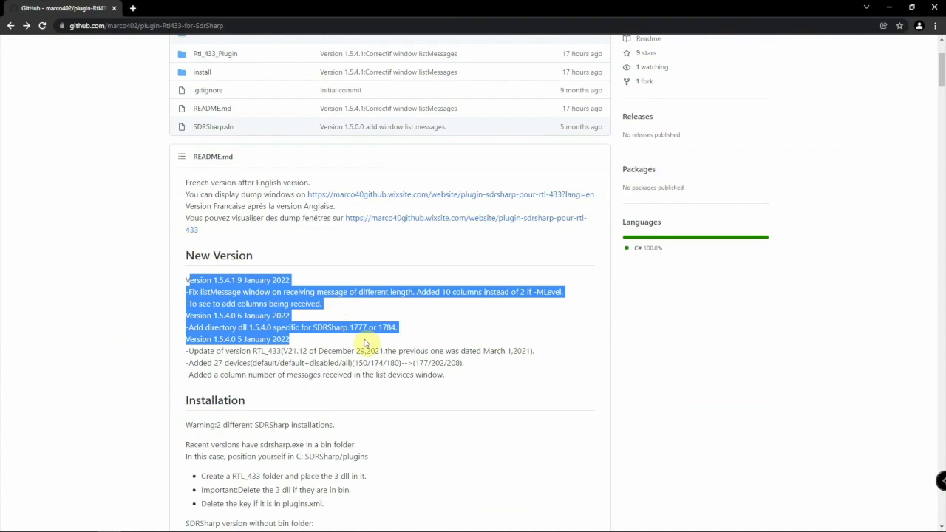
left_click(130, 302)
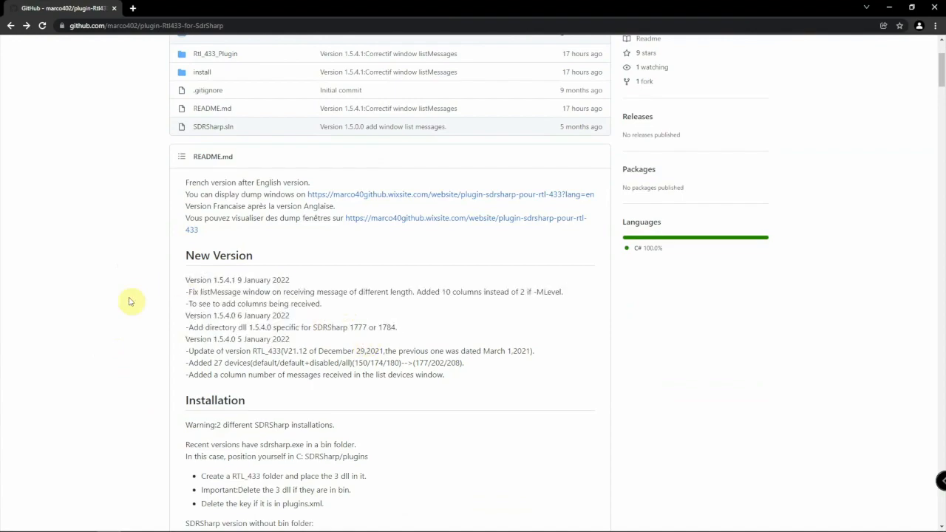
mouse_move(278, 248)
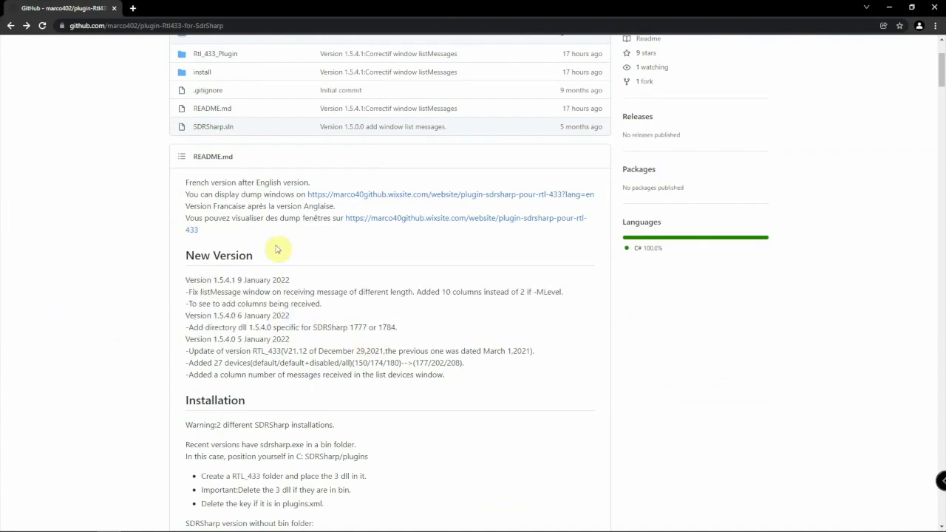
Download the plugin-Rtl433-for-SdrSharp repository as a ZIP from the Code menu.
left_click(588, 148)
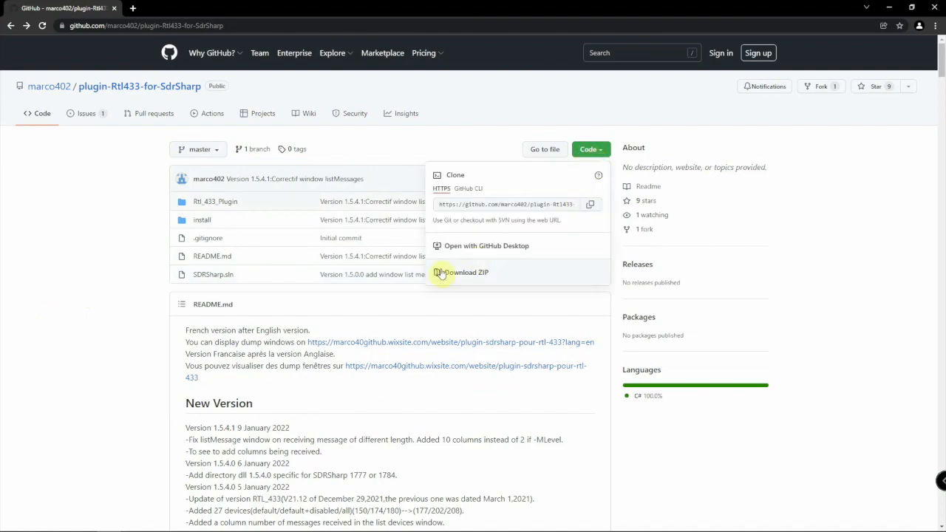
left_click(467, 272)
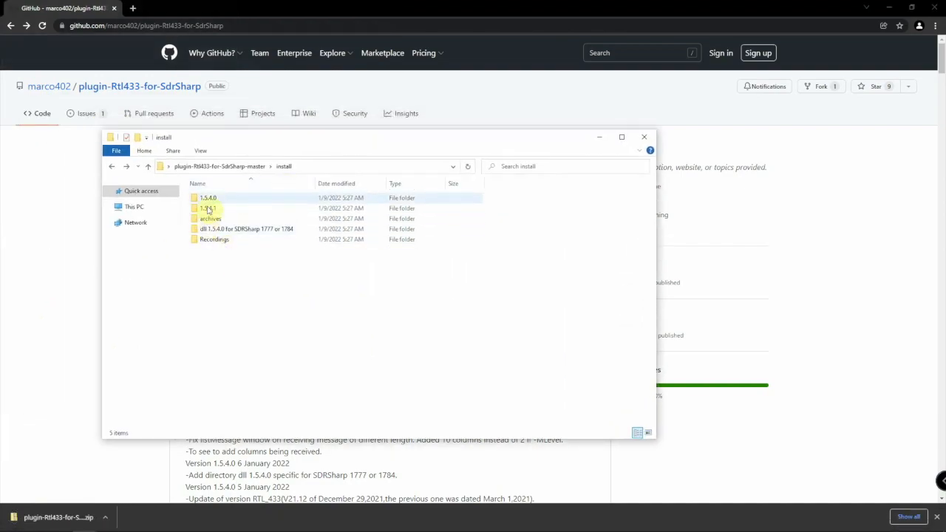
left_click(254, 290)
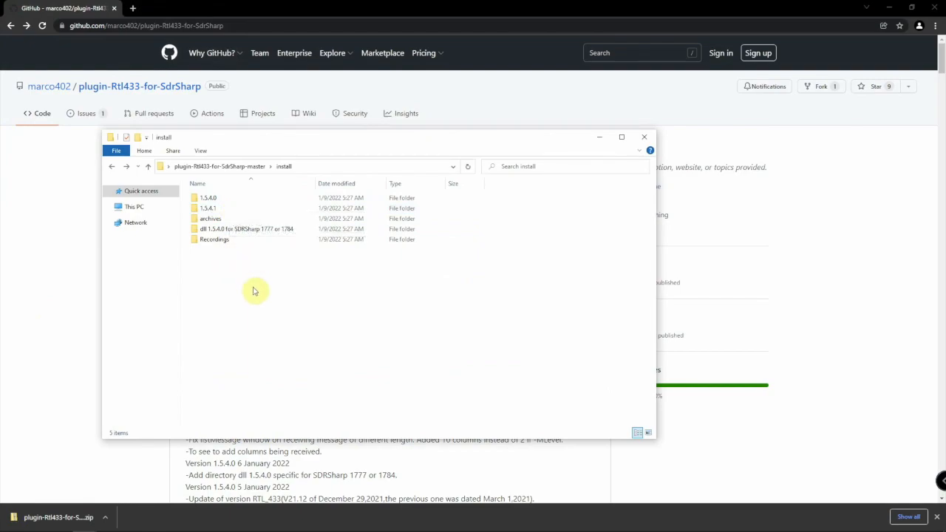
left_click(208, 198)
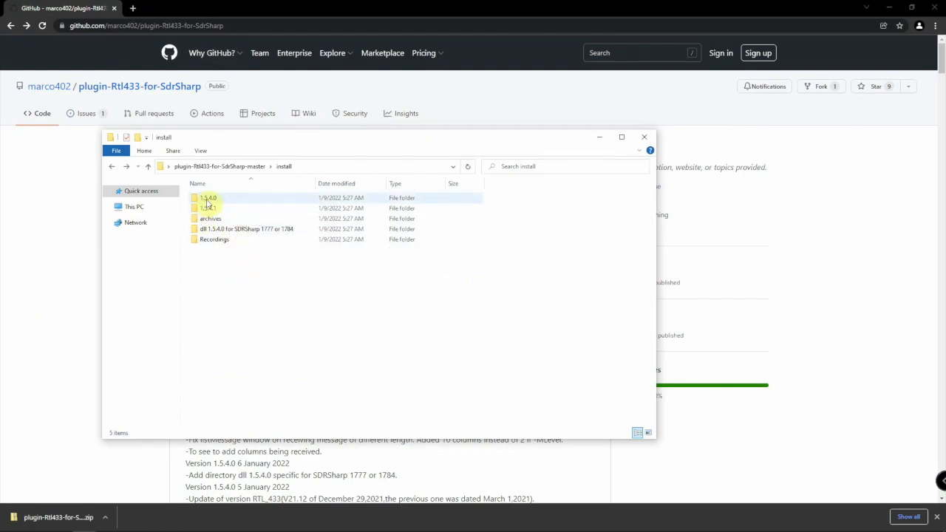
mouse_move(208, 207)
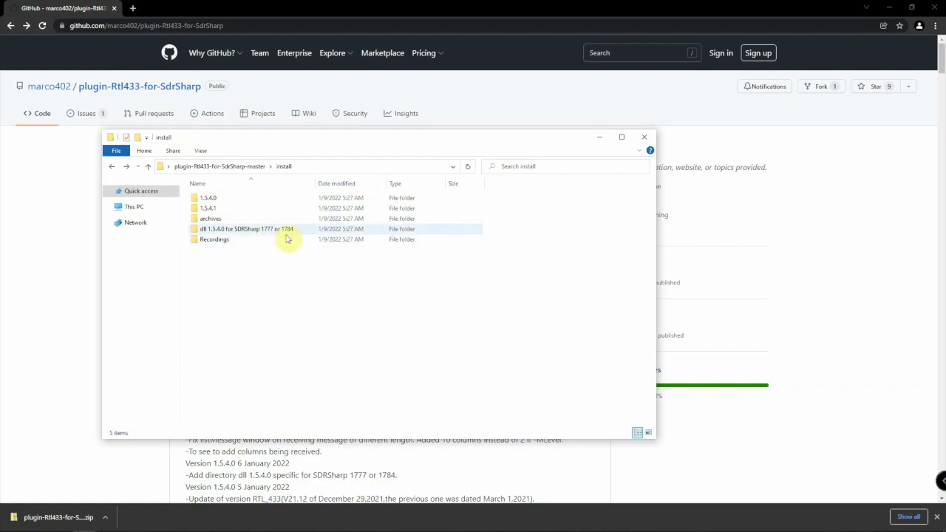
mouse_move(259, 241)
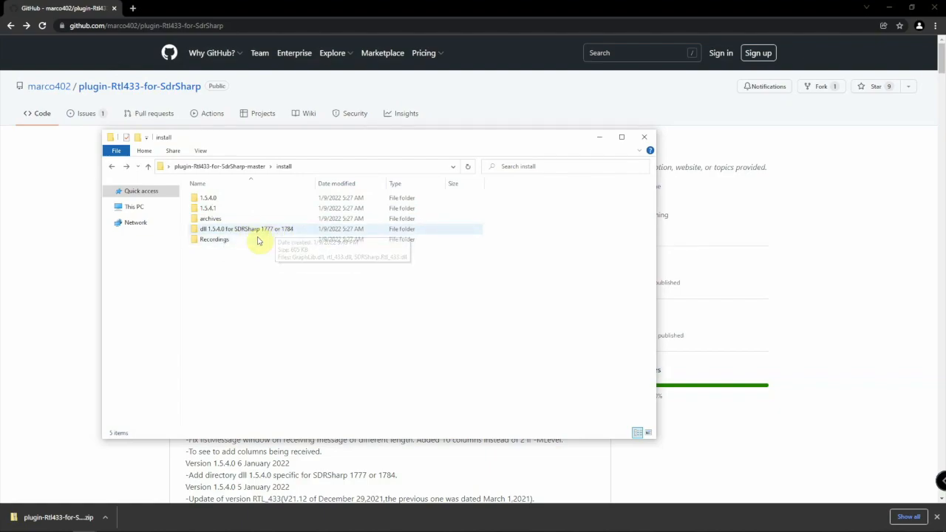
left_click(243, 228)
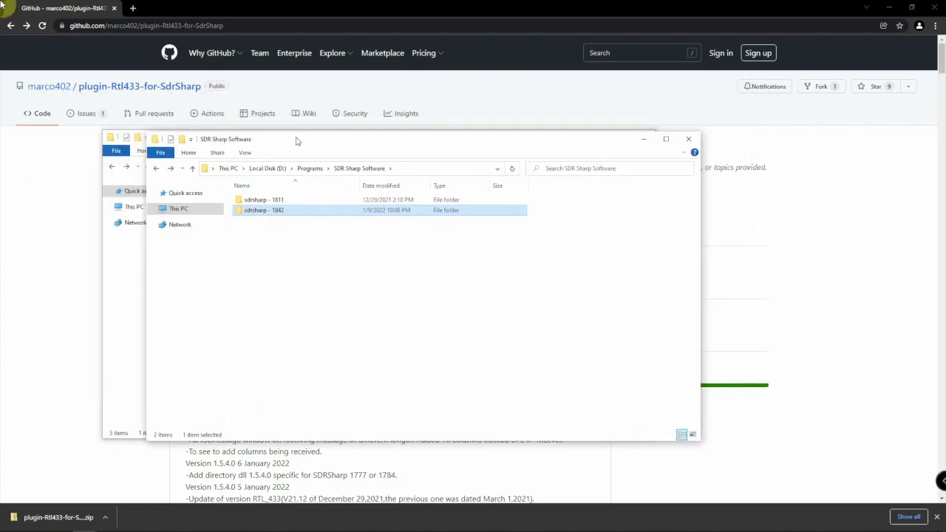
mouse_move(259, 210)
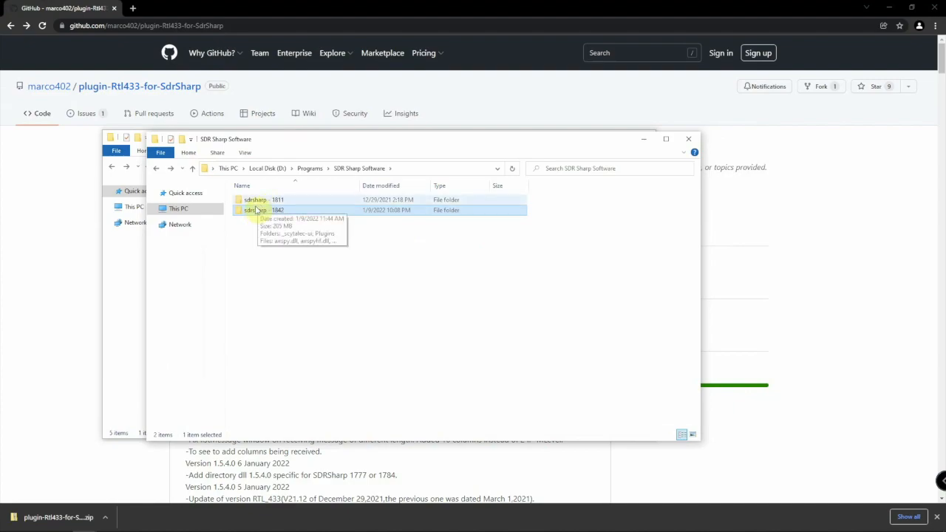
mouse_move(277, 210)
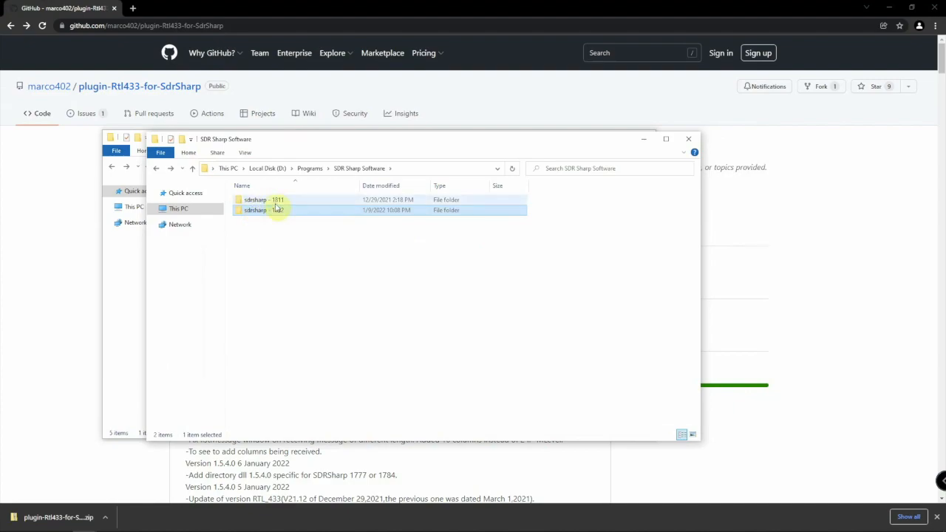
mouse_move(294, 214)
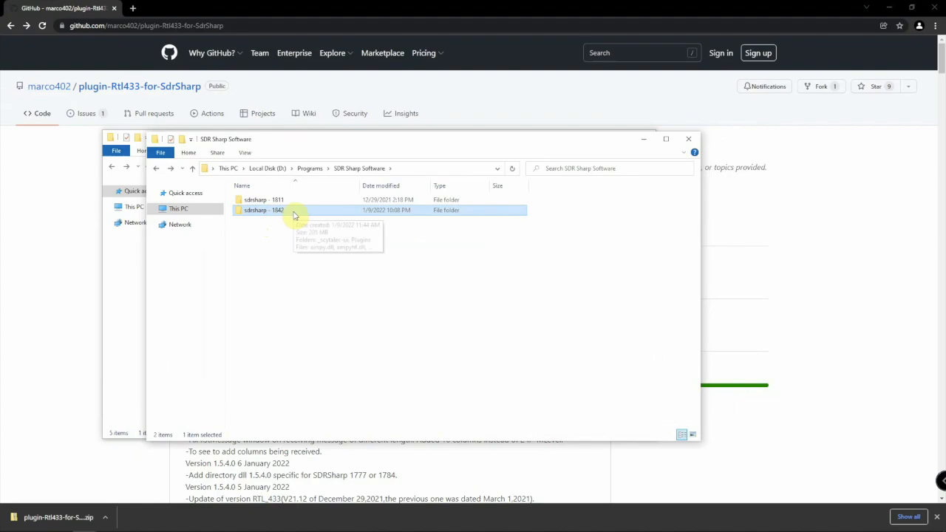
mouse_move(279, 217)
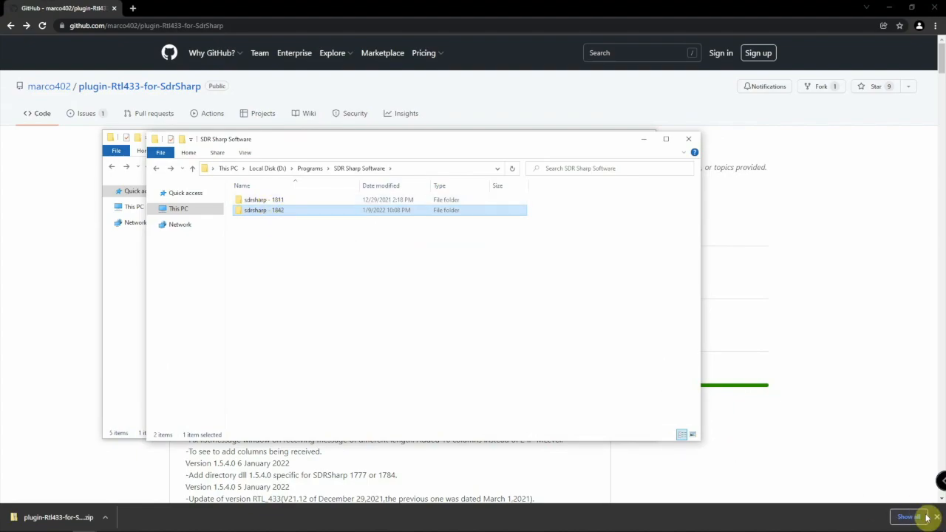
Show the sdrsharp-1811 installation folder beside the plugin's install 1.5.4.1 release folder.
left_click(588, 148)
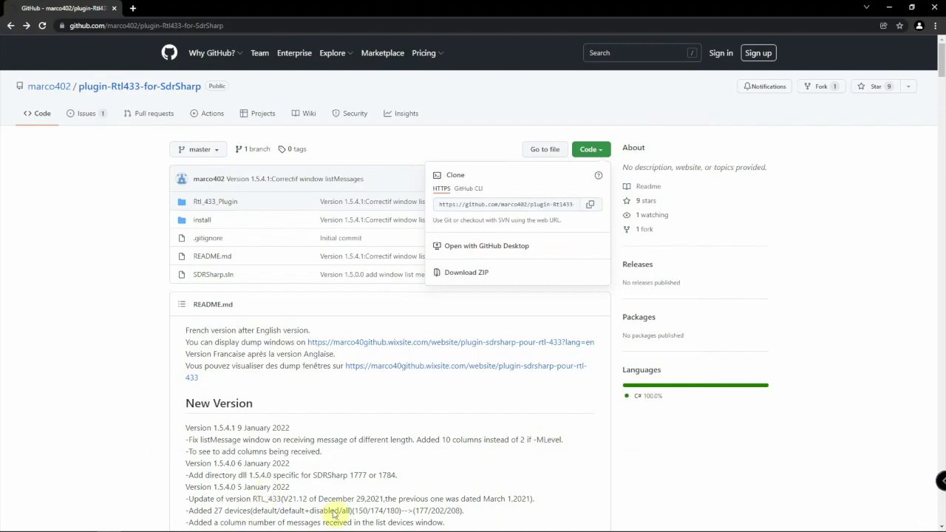
mouse_move(110, 523)
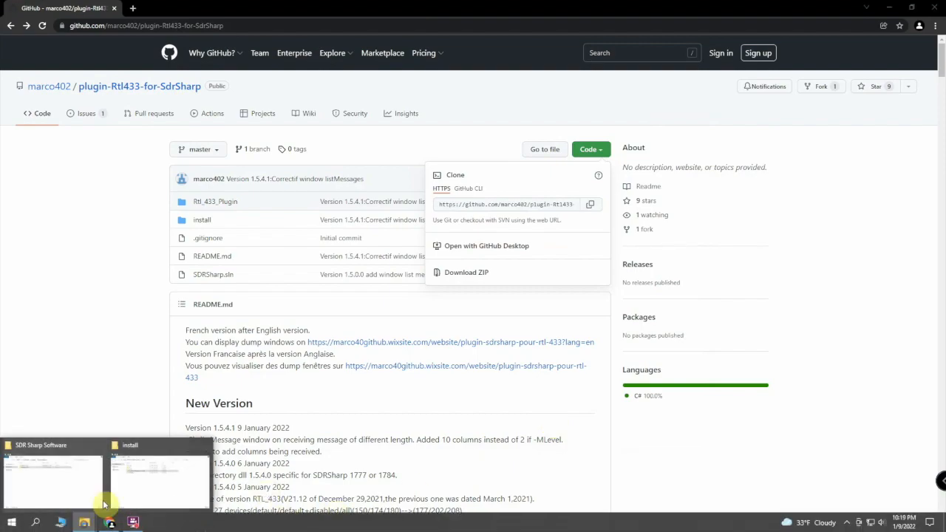
left_click(52, 473)
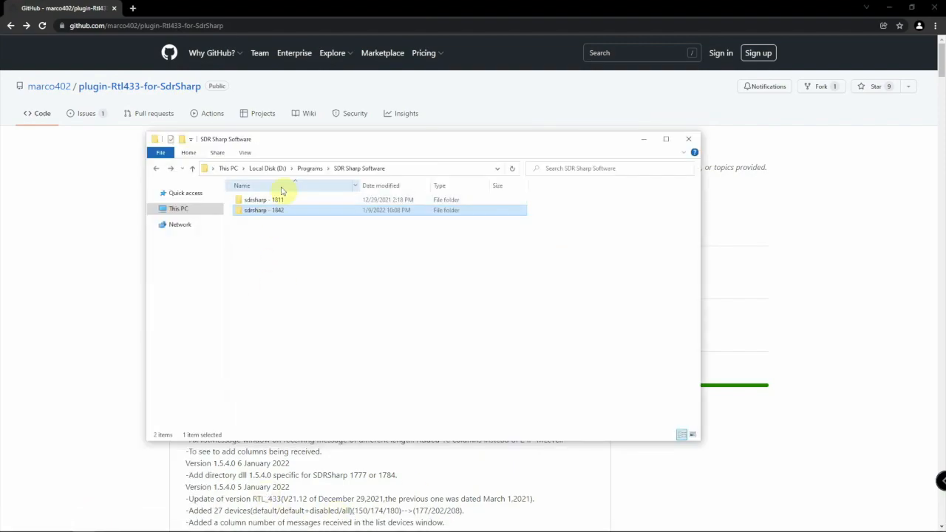
double_click(254, 200)
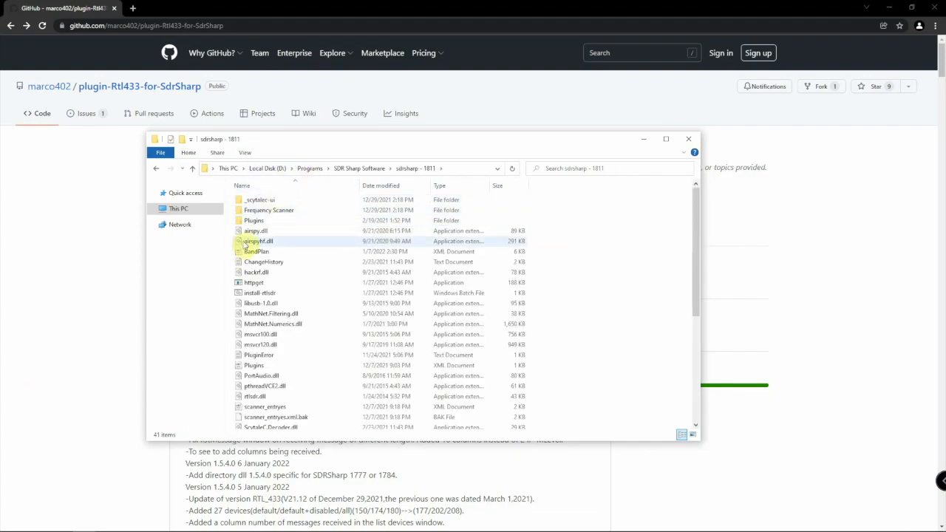
double_click(255, 220)
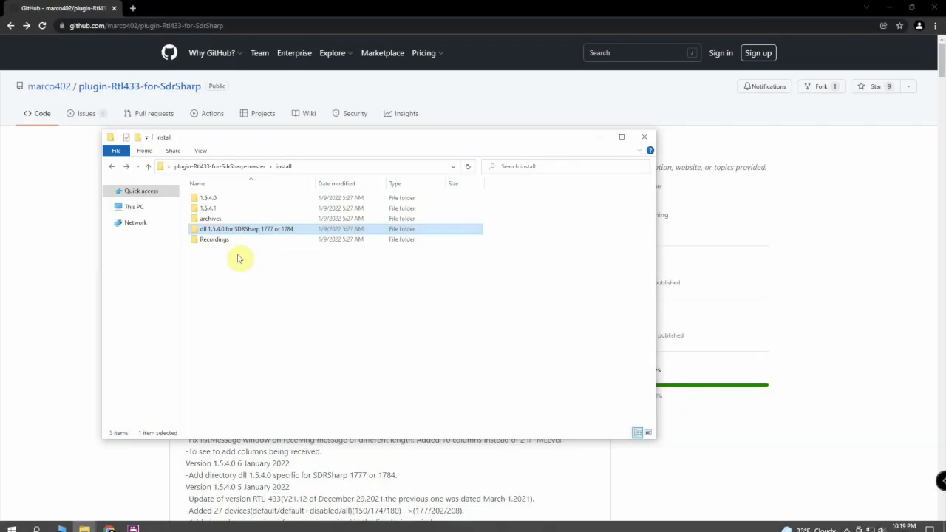
double_click(208, 207)
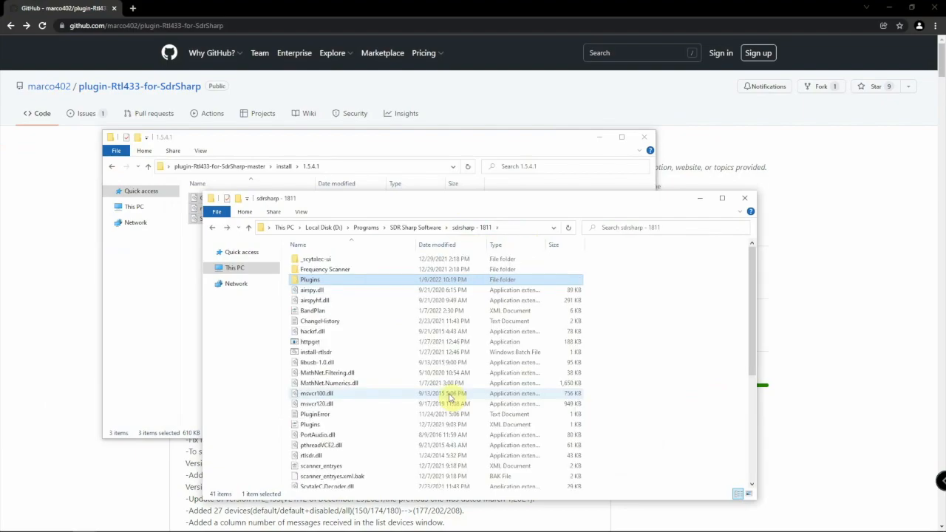
mouse_move(349, 346)
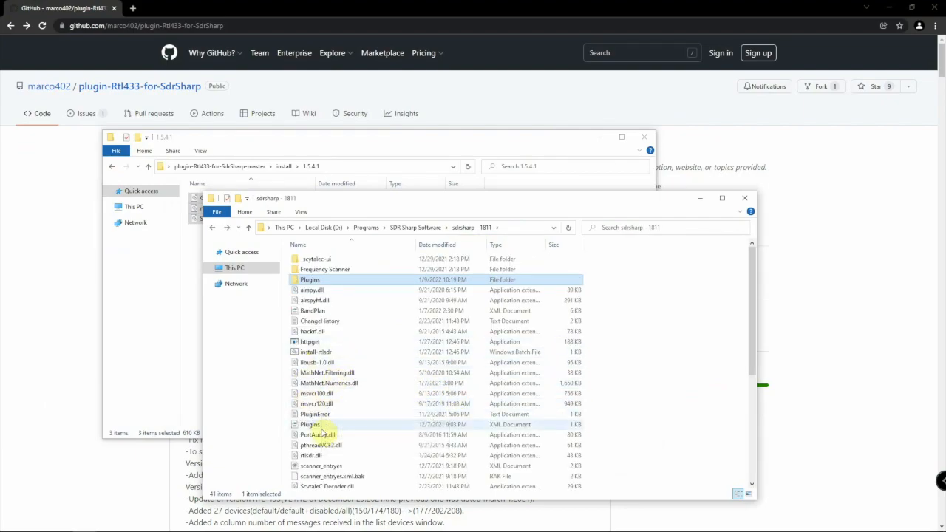
Select the Plugins.xml configuration file in the sdrsharp-1811 folder.
left_click(310, 424)
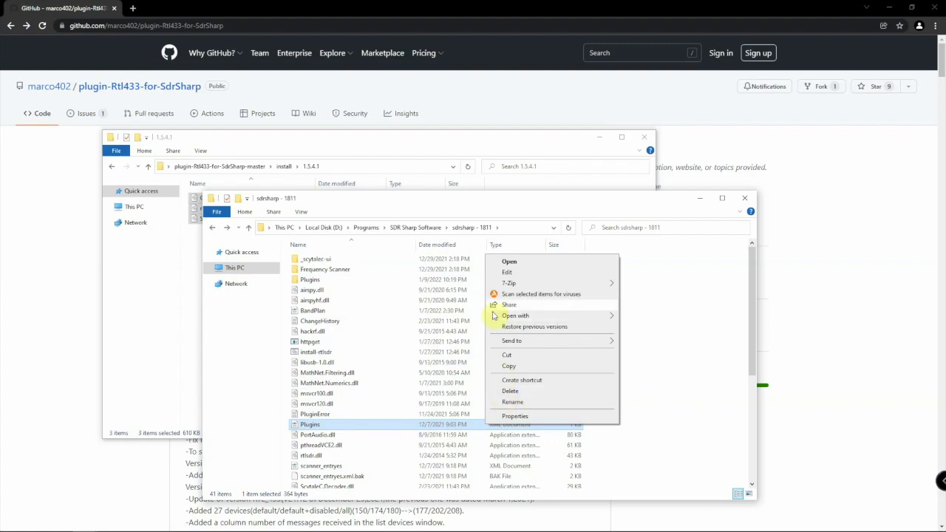
Add the RTL_433 <add key> entry below the Frequency Scanner line in Plugins.xml.
left_click(508, 260)
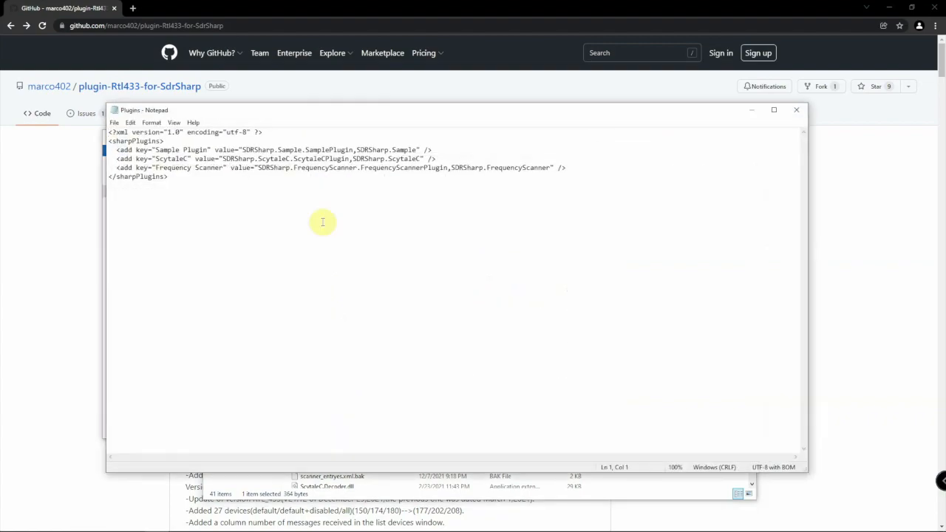
left_click(570, 169)
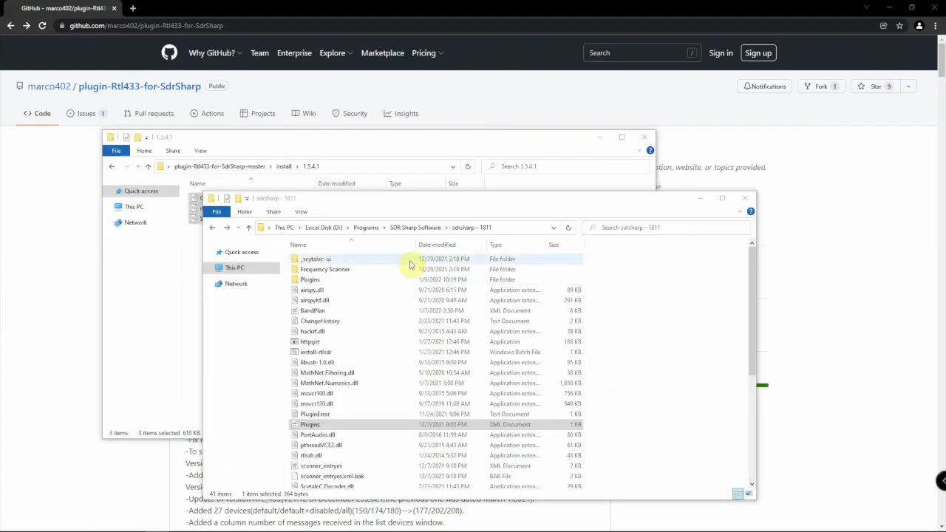
double_click(311, 424)
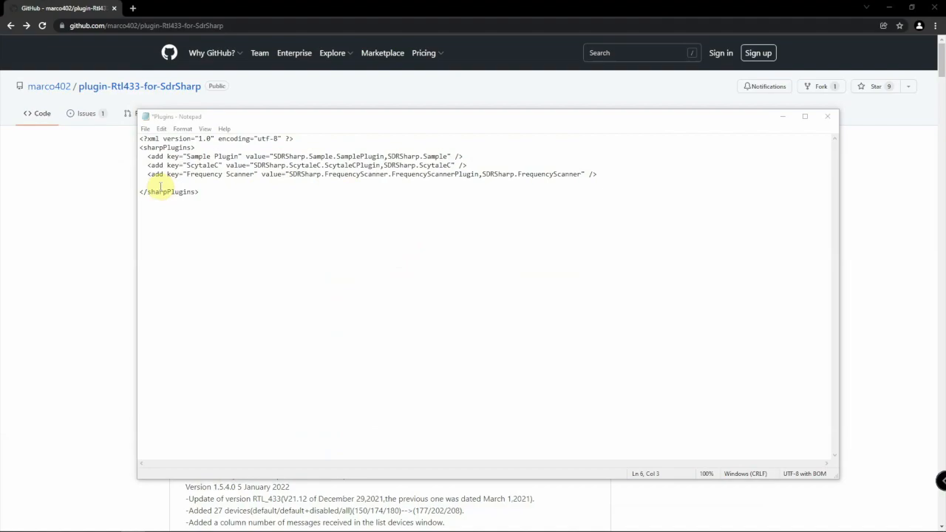
type("<add key=\"RTL_433\" value=\"SDRSharp.Rtl_433.Rtl_433_Plugin, SDRSharp . Rtl_433\" />")
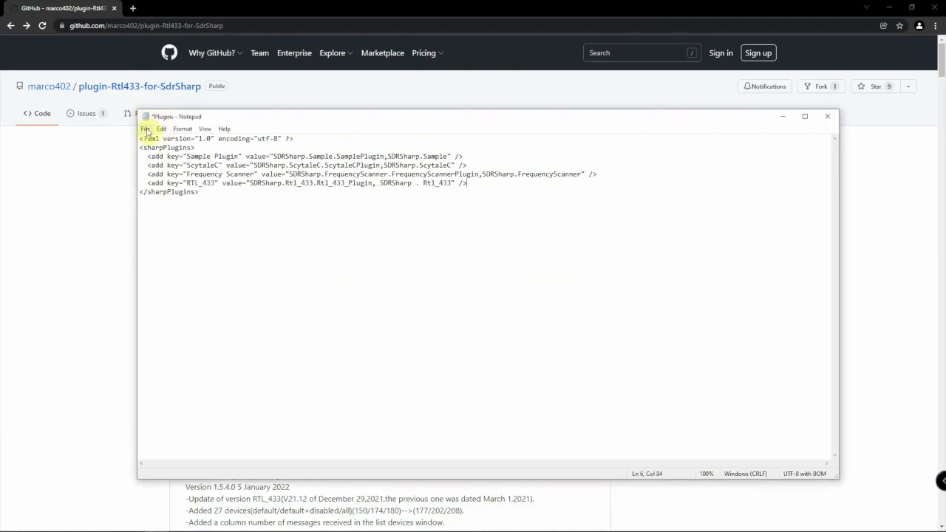
mouse_move(62, 160)
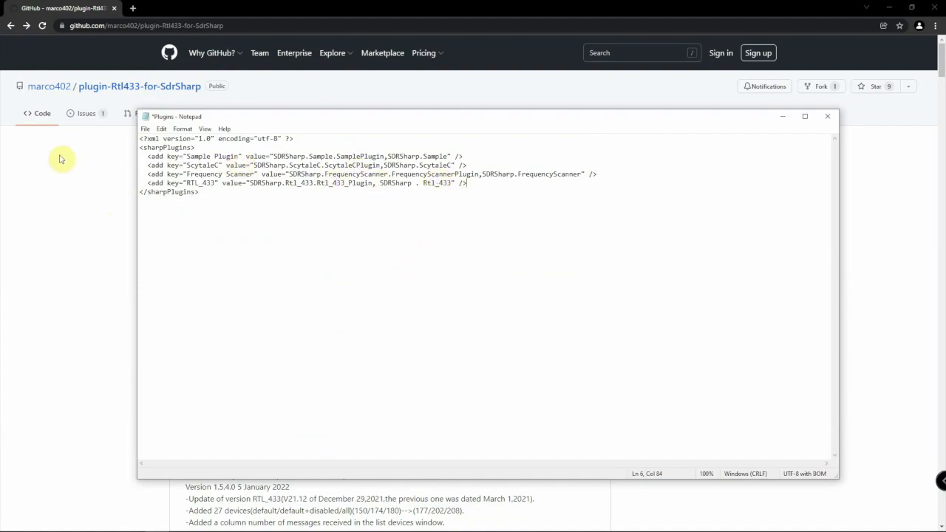
Launch SDRSharp.exe from the sdrsharp-1811 installation folder.
left_click(145, 129)
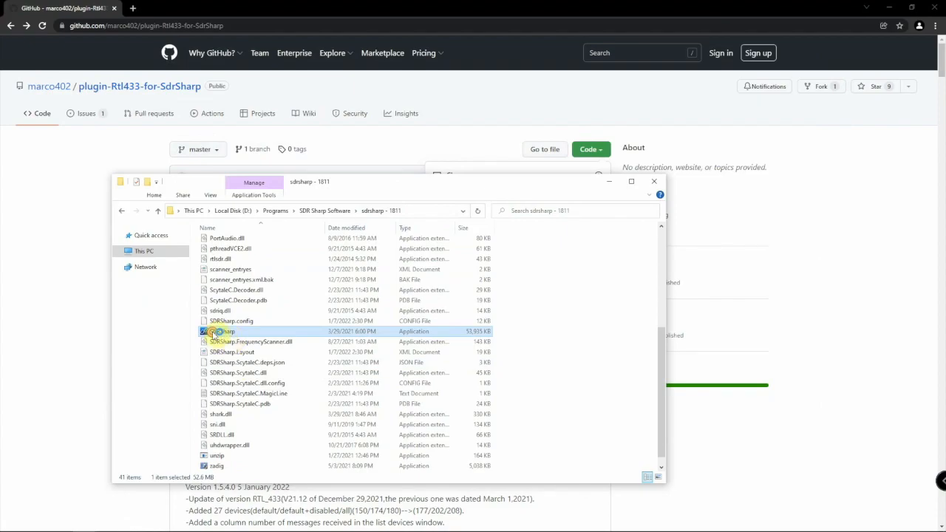
double_click(221, 331)
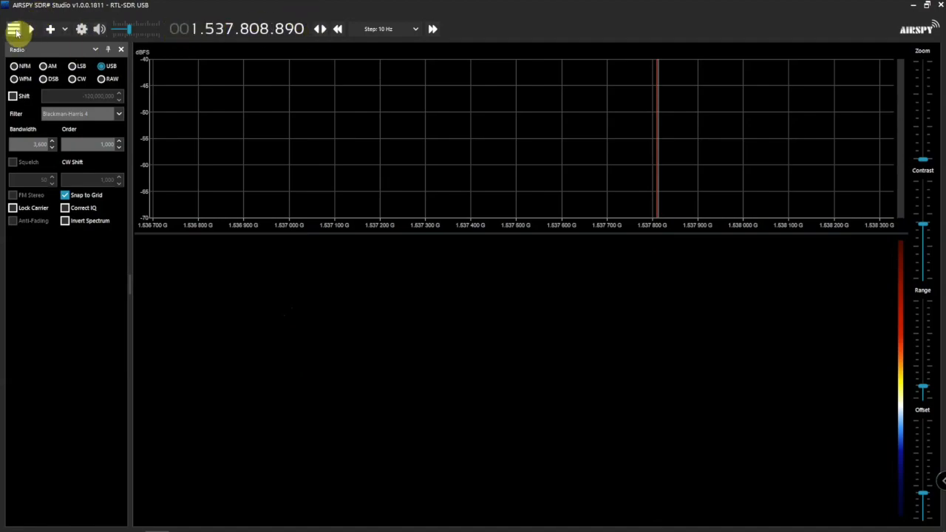
Enable the RTL_433 plugin from the main menu so its panel docks beside the Radio settings.
left_click(13, 30)
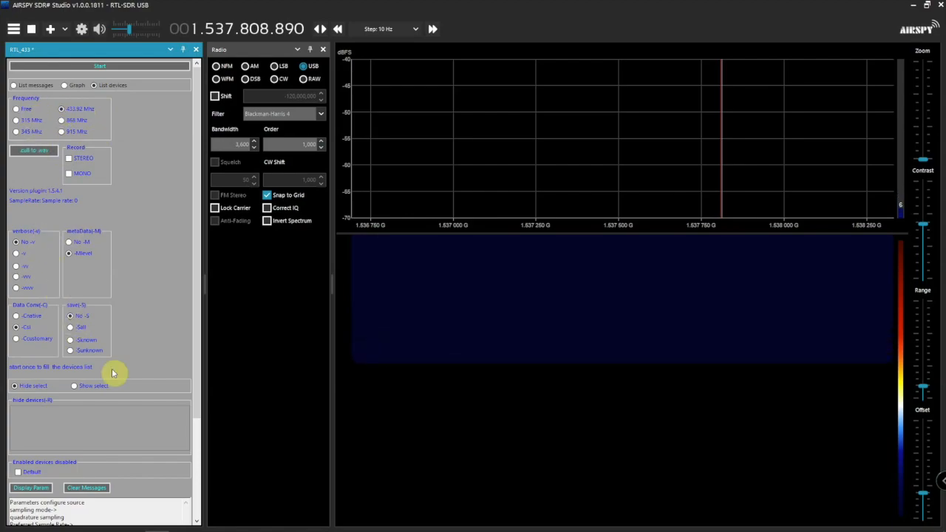
Start RTL_433 decoding and enlarge the Devices received table listing the sensors.
scroll("down", 3)
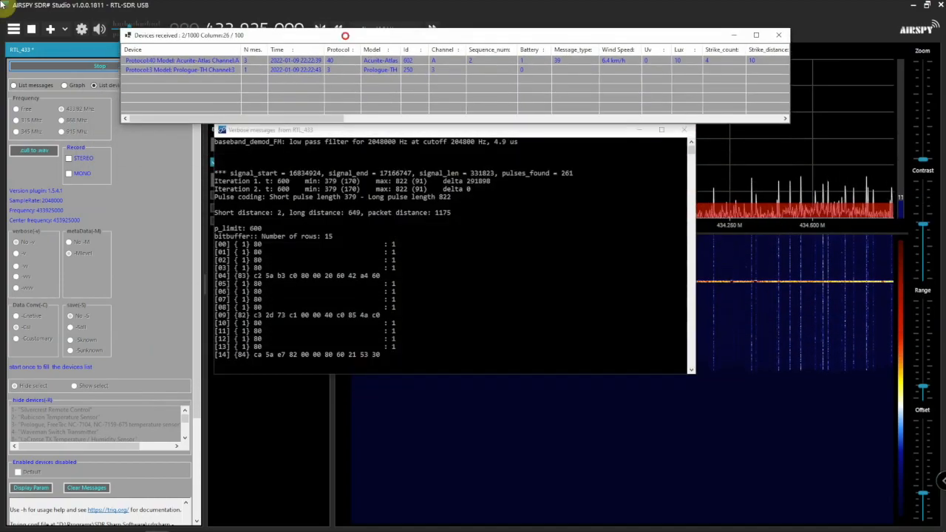
left_click(757, 36)
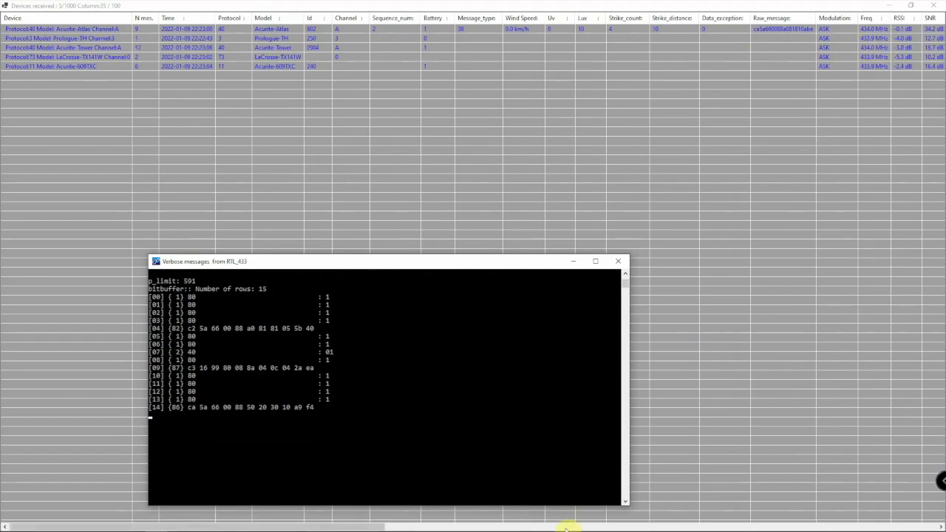
mouse_move(306, 408)
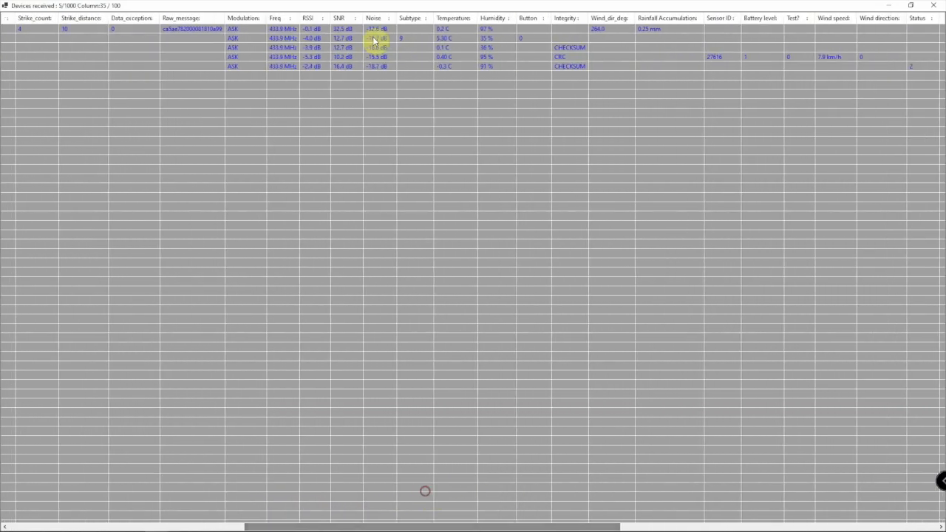
Maximize the Devices received window to reveal temperature, humidity, battery and wind columns.
left_click(313, 30)
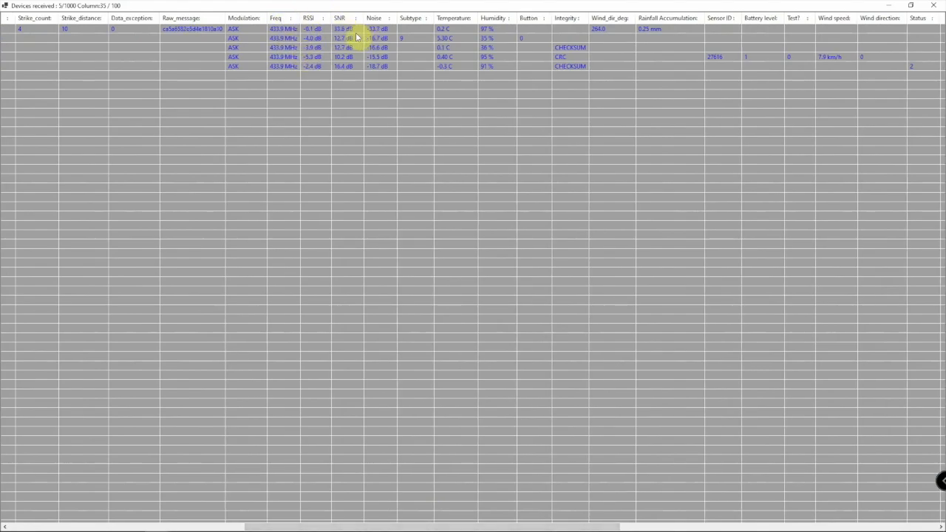
mouse_move(510, 40)
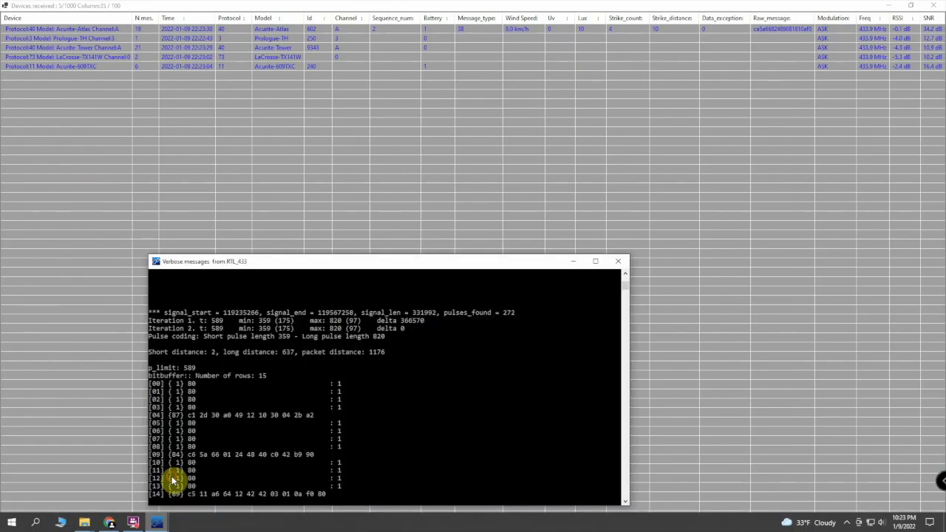
Move the Verbose messages window up over the centre of the devices table.
left_click_drag(200, 260, 281, 180)
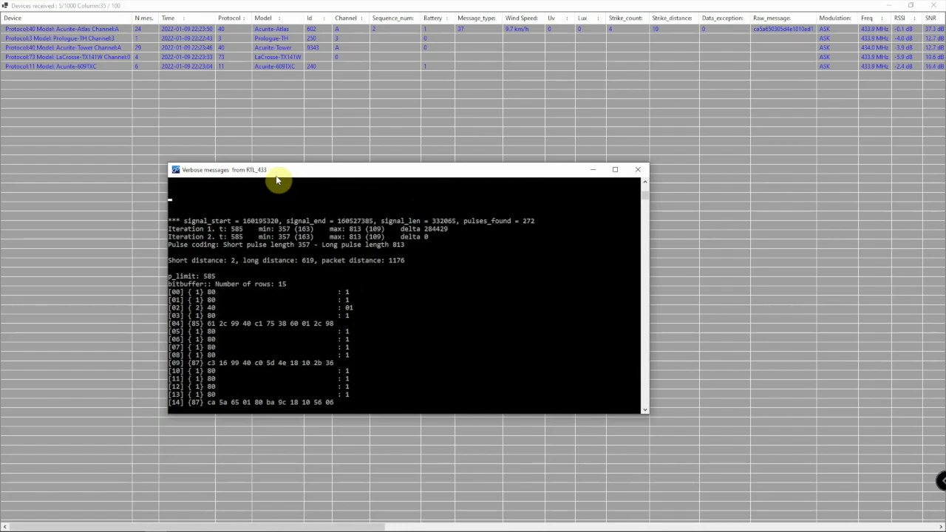
mouse_move(278, 201)
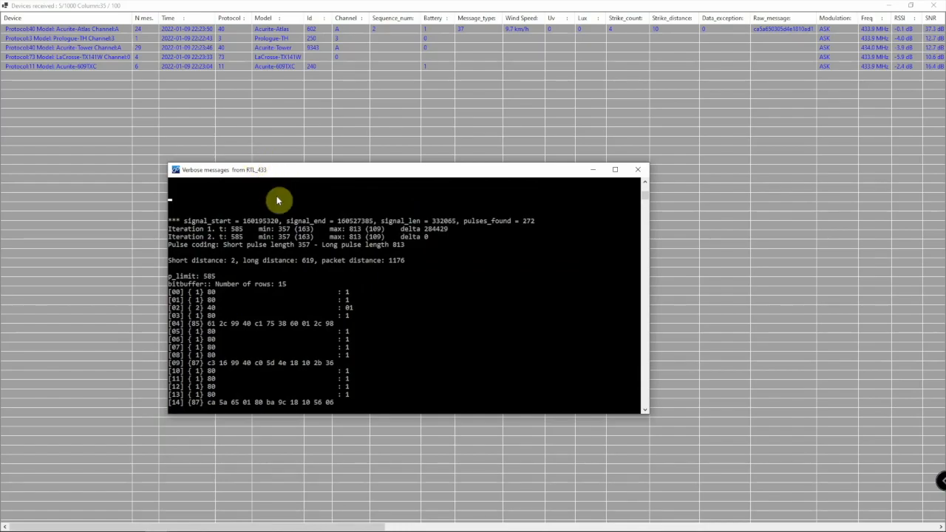
mouse_move(199, 148)
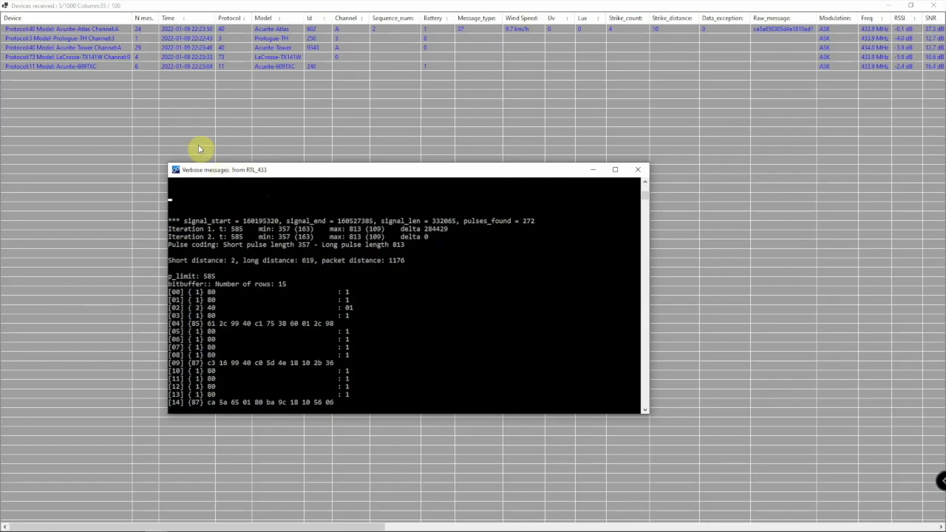